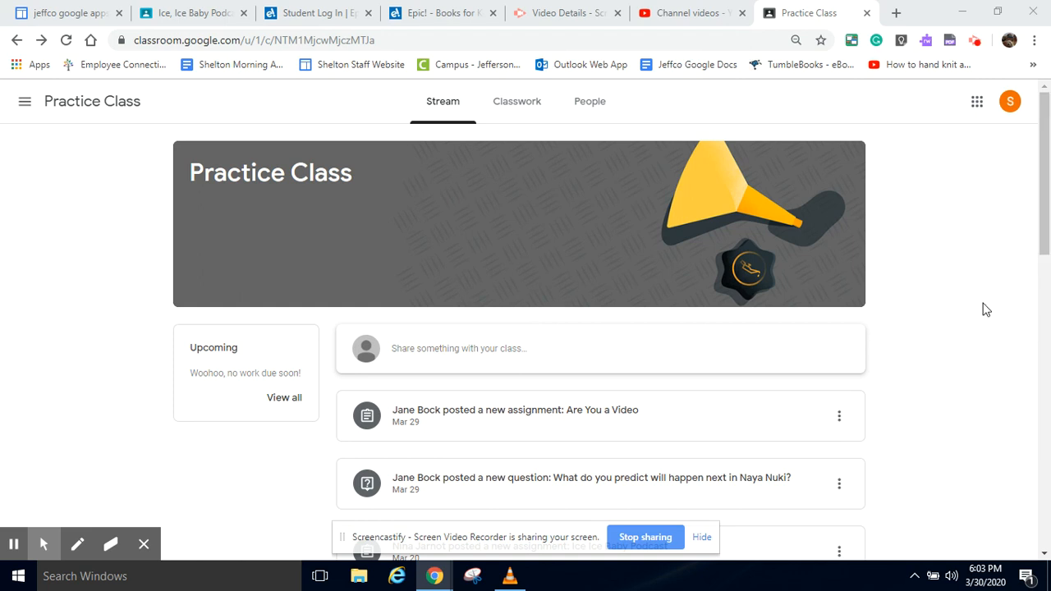
mouse_move(1045, 189)
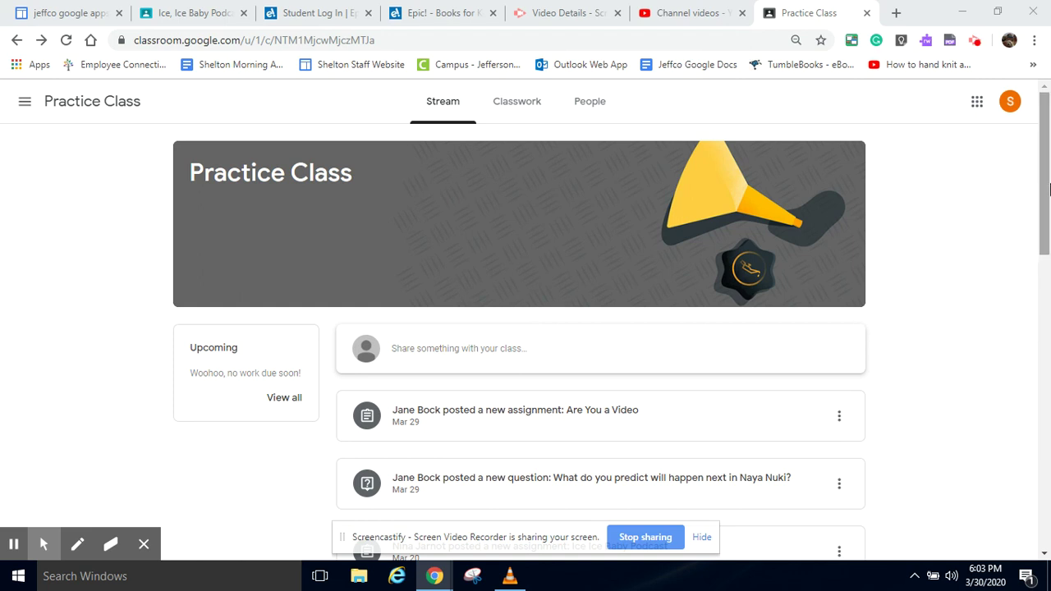
mouse_move(975, 102)
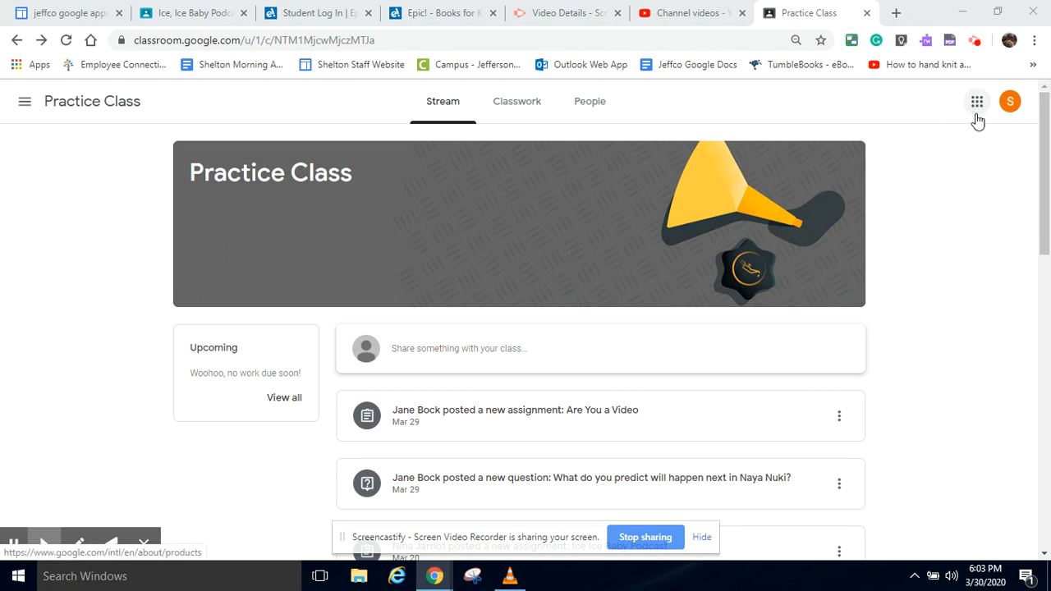
Step: Show the full Your work list for Practice Class and scroll to Ice Ice Baby Podcast
scroll(down, 3)
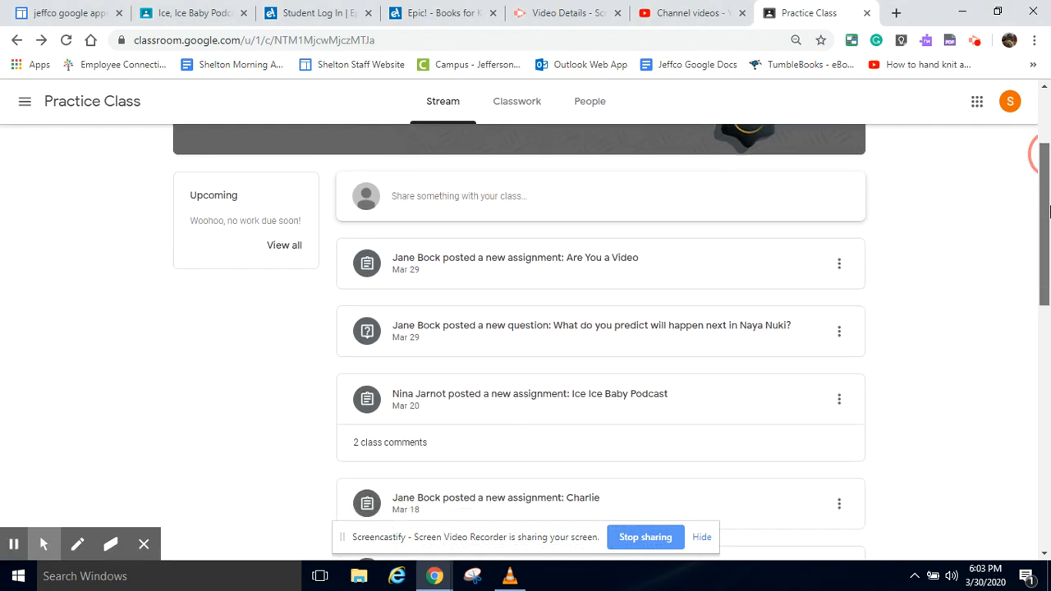
scroll(up, 3)
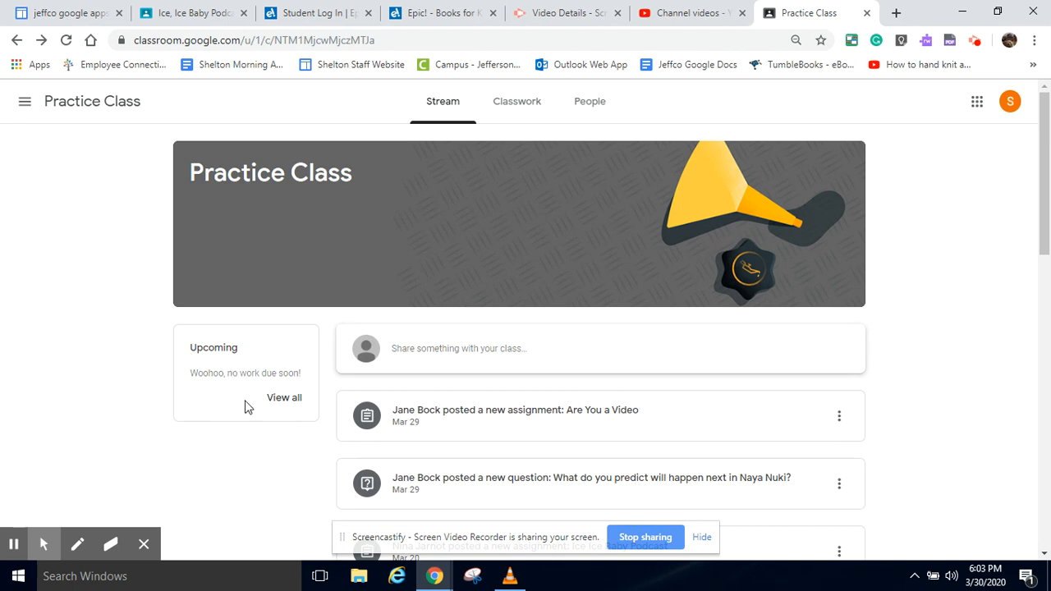
click(284, 397)
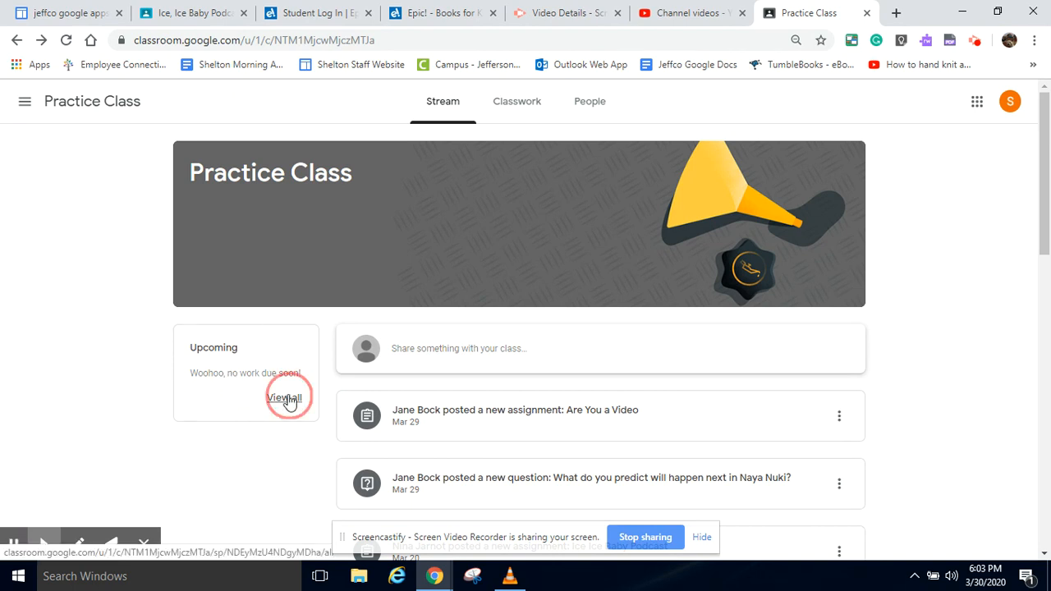
click(286, 398)
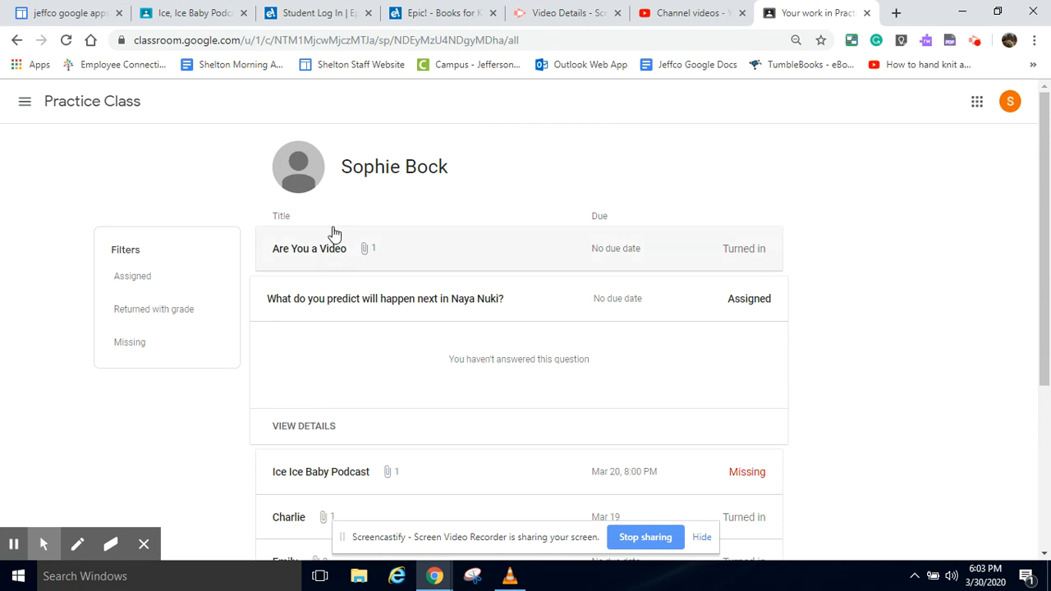
scroll(down, 3)
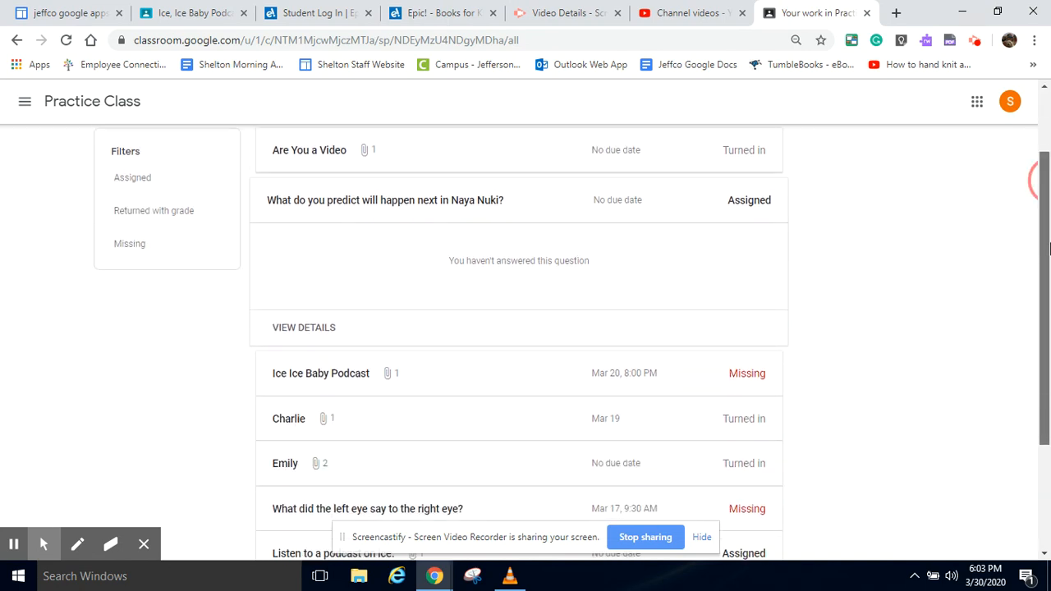
scroll(up, 3)
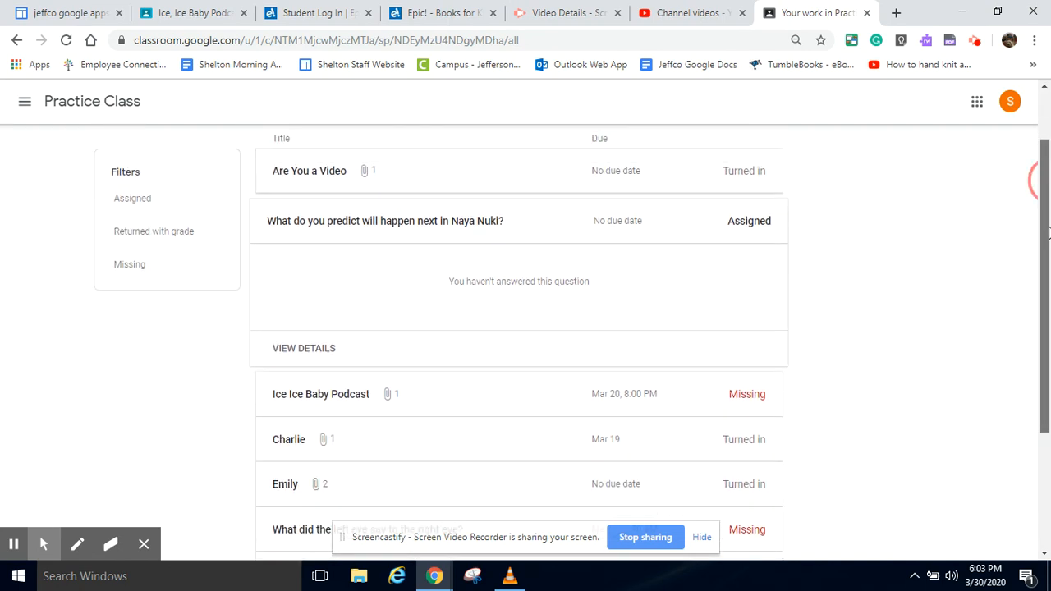
mouse_move(762, 195)
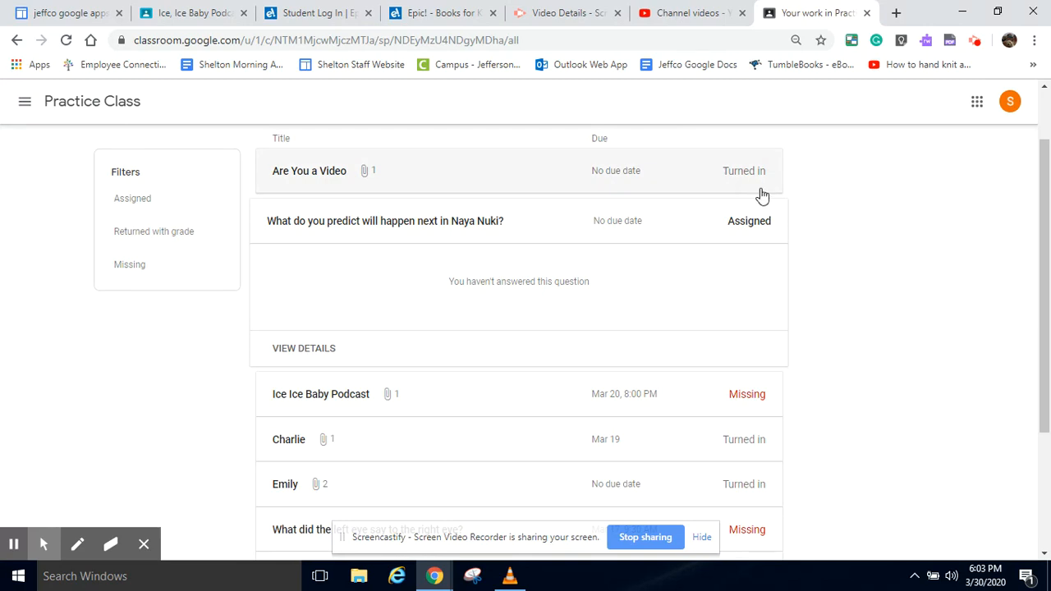
mouse_move(759, 230)
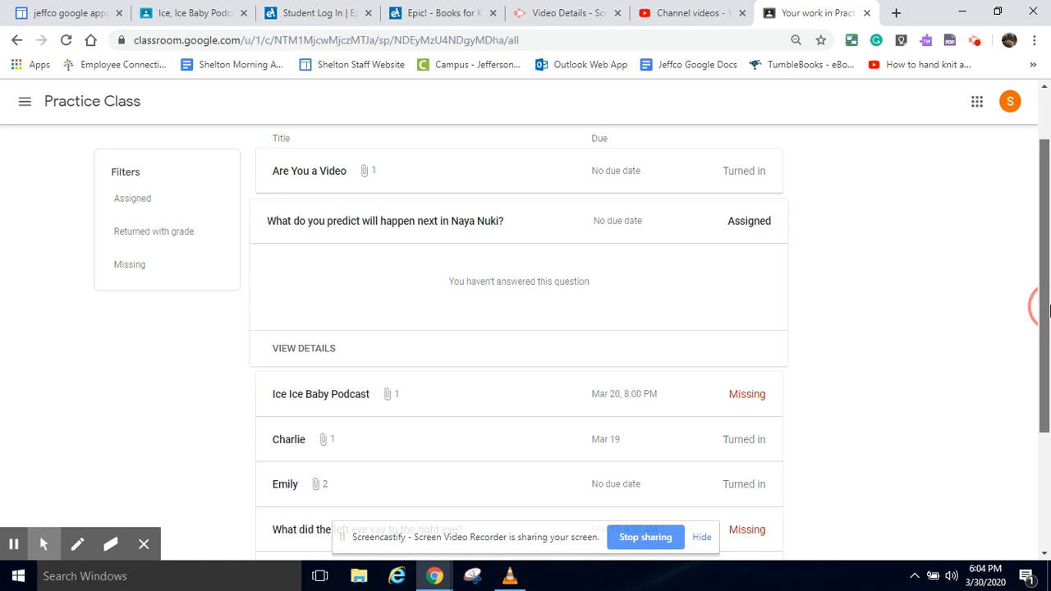
scroll(down, 3)
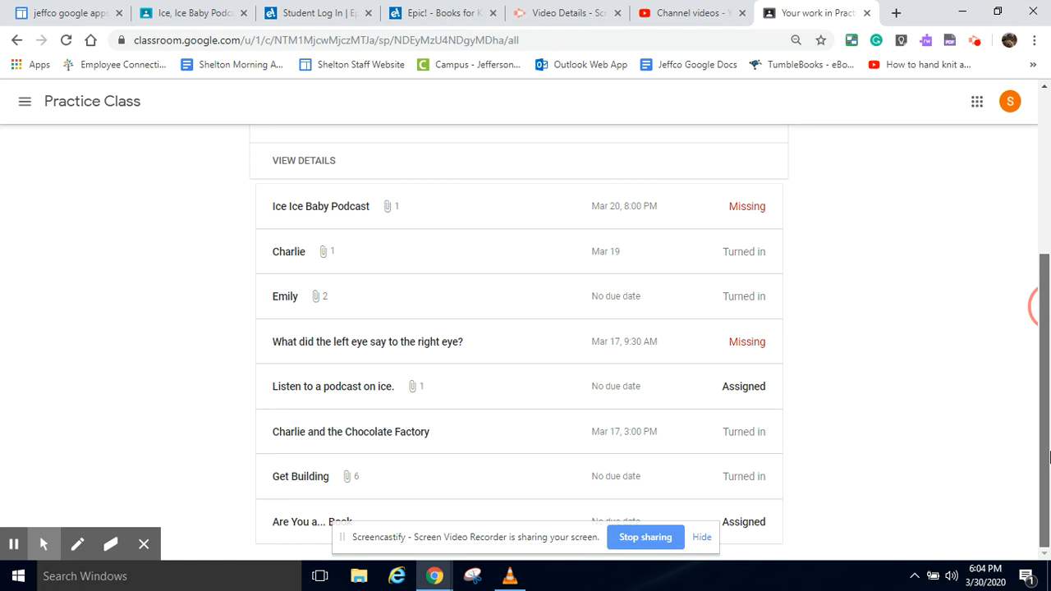
mouse_move(758, 253)
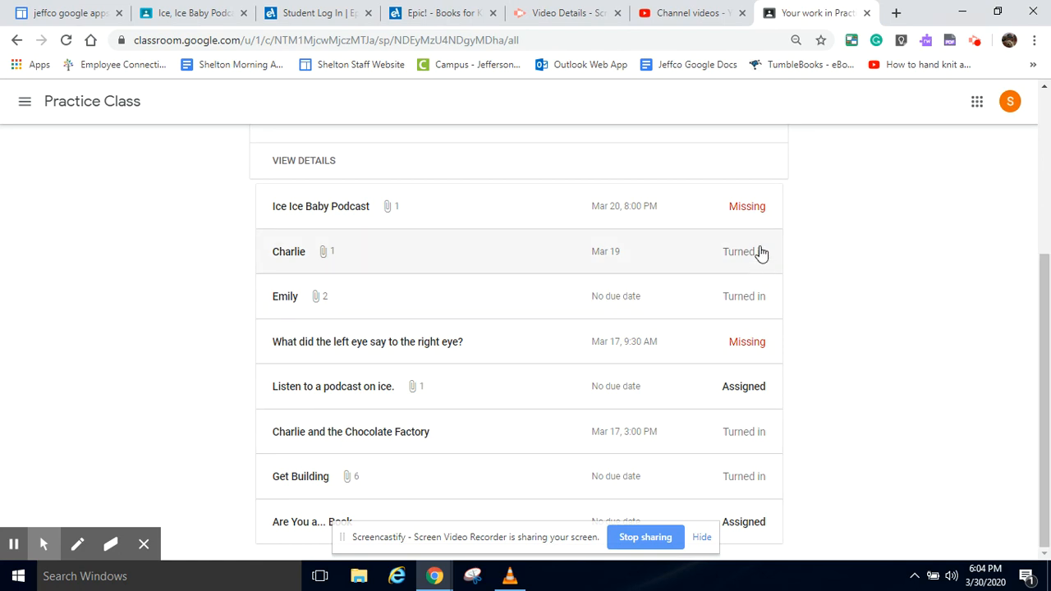
mouse_move(755, 274)
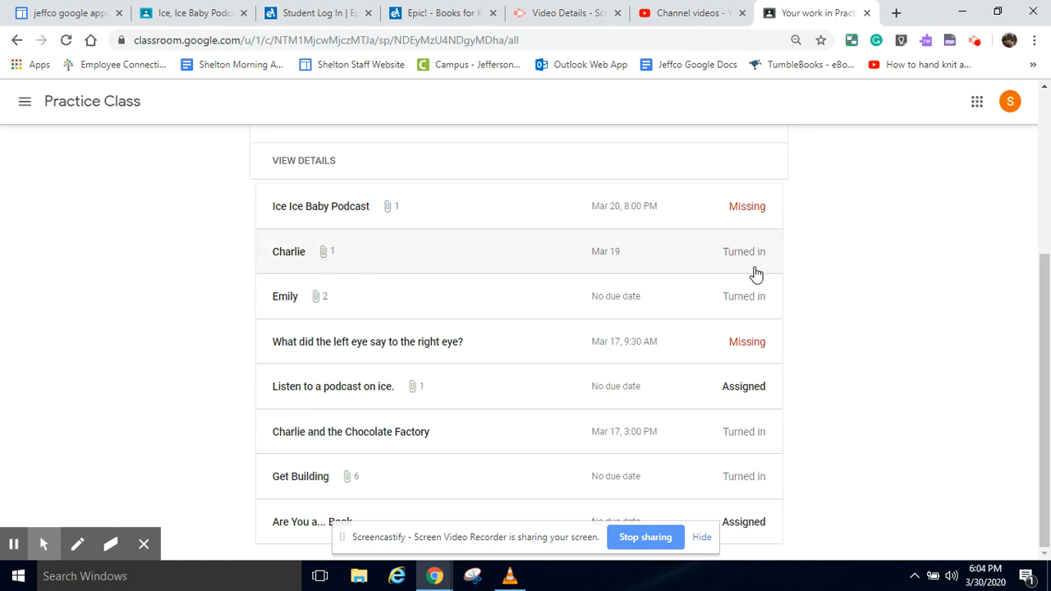
mouse_move(796, 190)
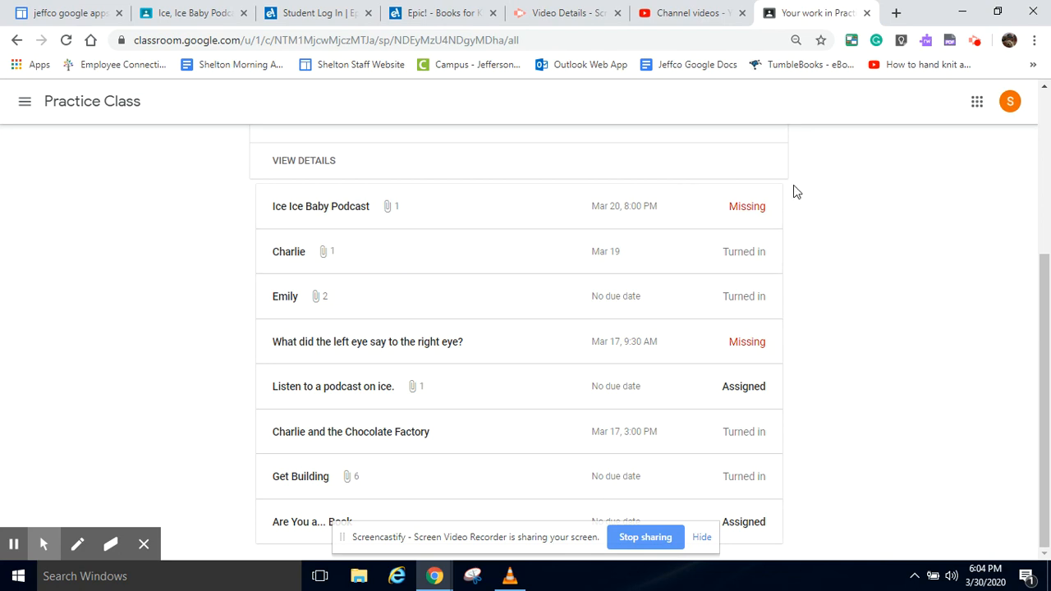
mouse_move(445, 224)
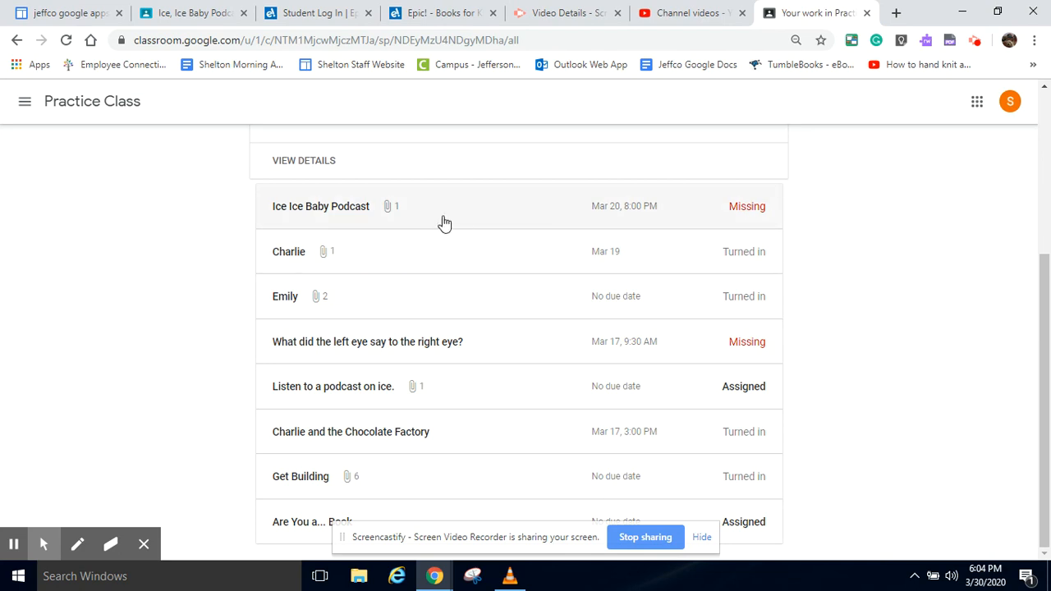
mouse_move(719, 229)
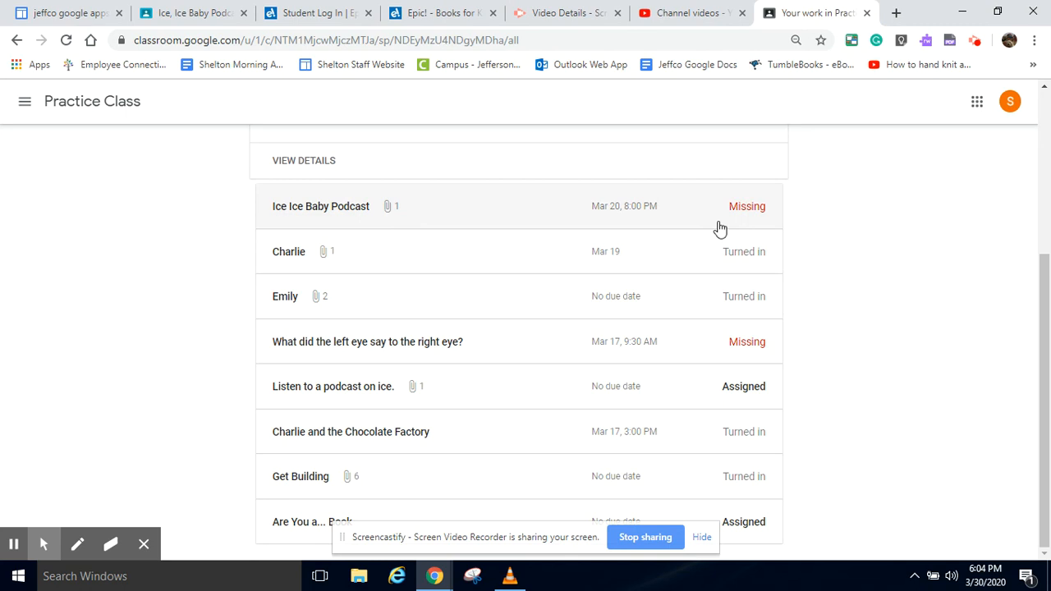
mouse_move(529, 216)
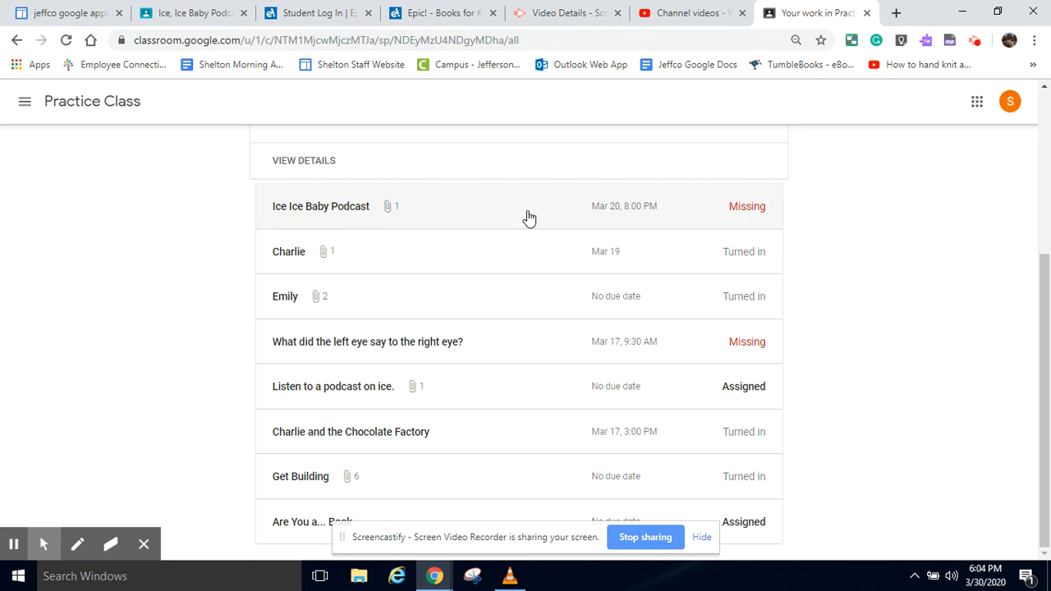
Step: View the details of the Ice Ice Baby Podcast assignment, currently marked Missing
scroll(up, 3)
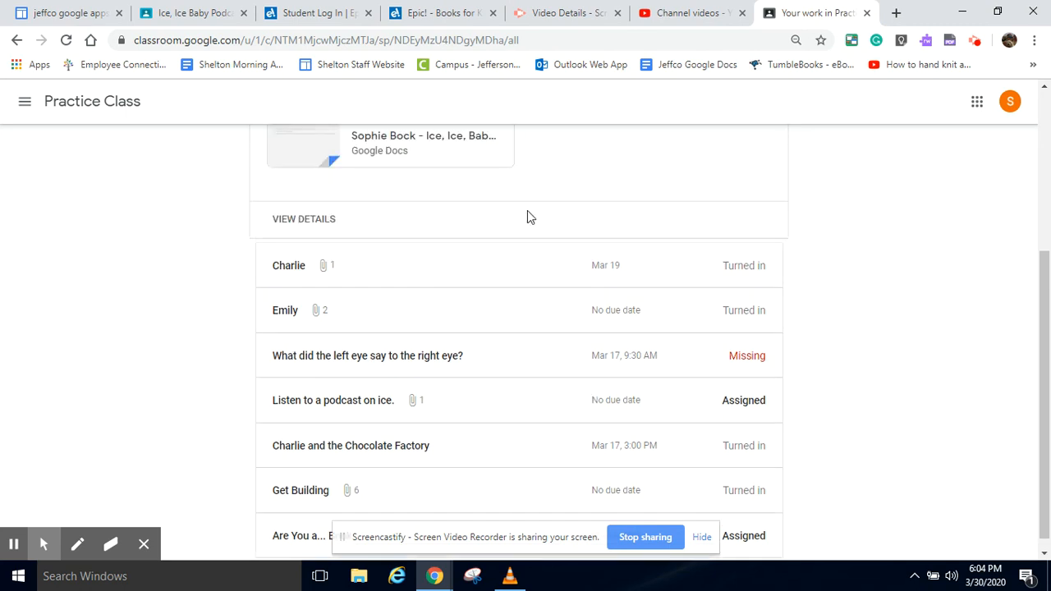
scroll(up, 3)
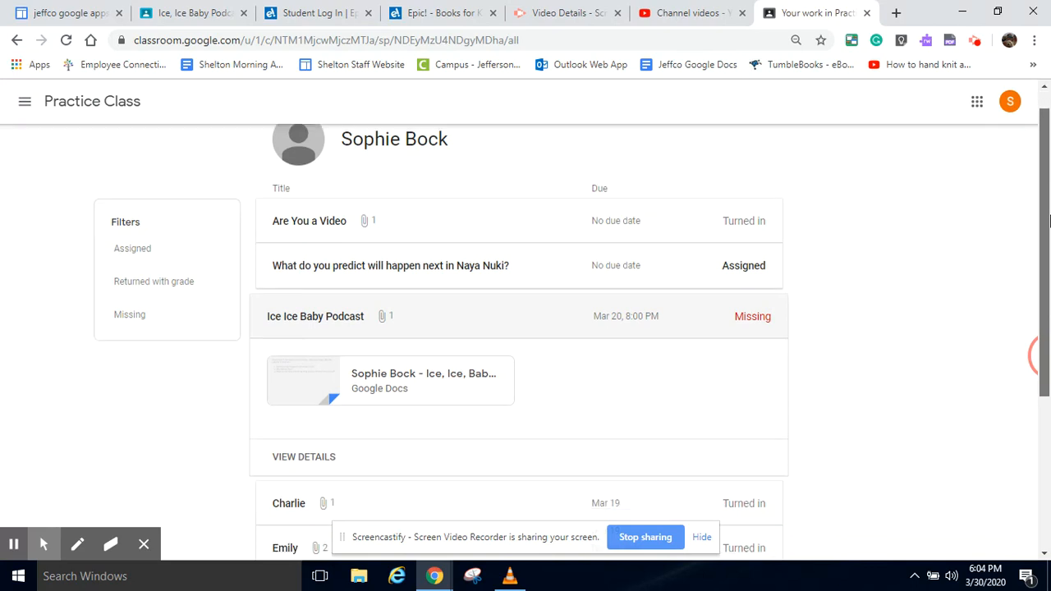
scroll(down, 3)
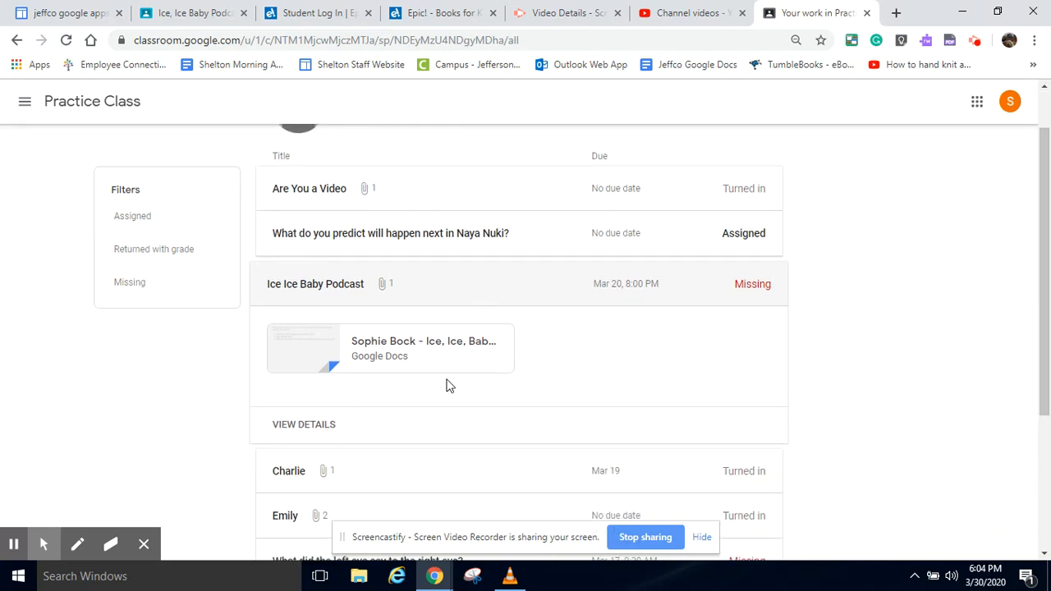
mouse_move(304, 423)
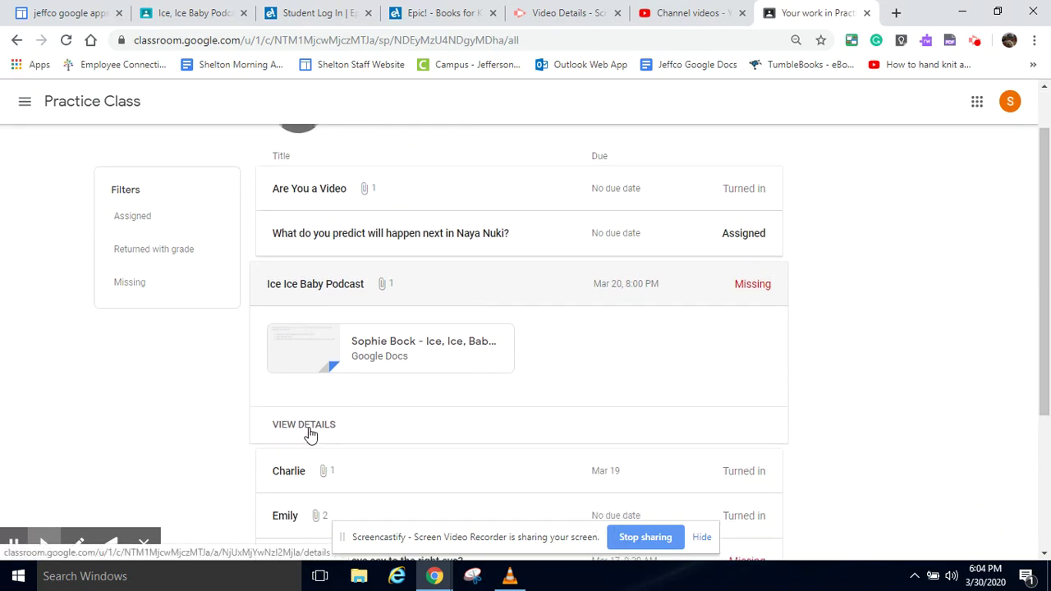
click(304, 423)
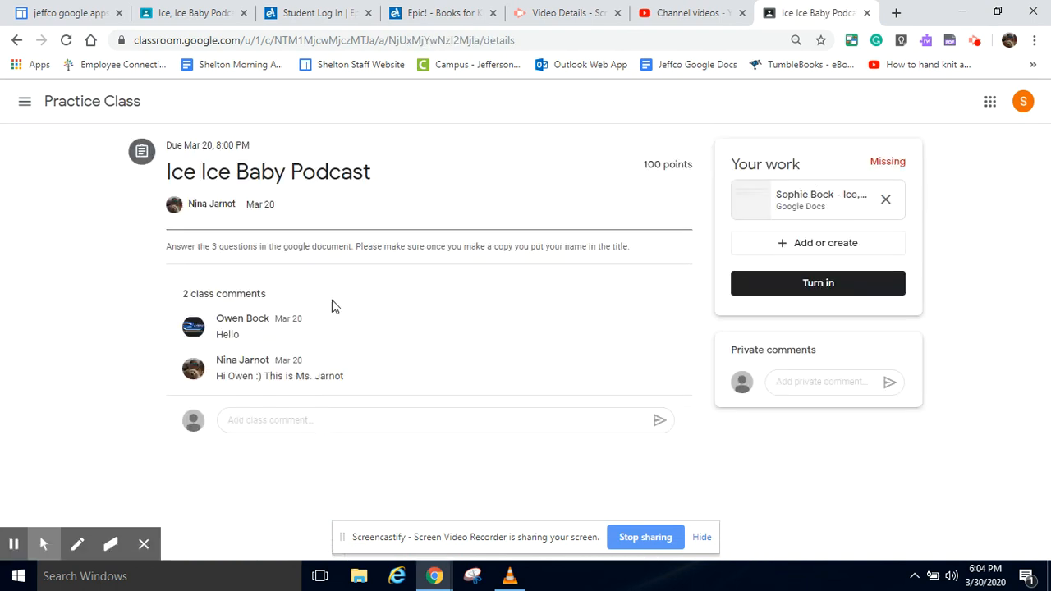
mouse_move(818, 200)
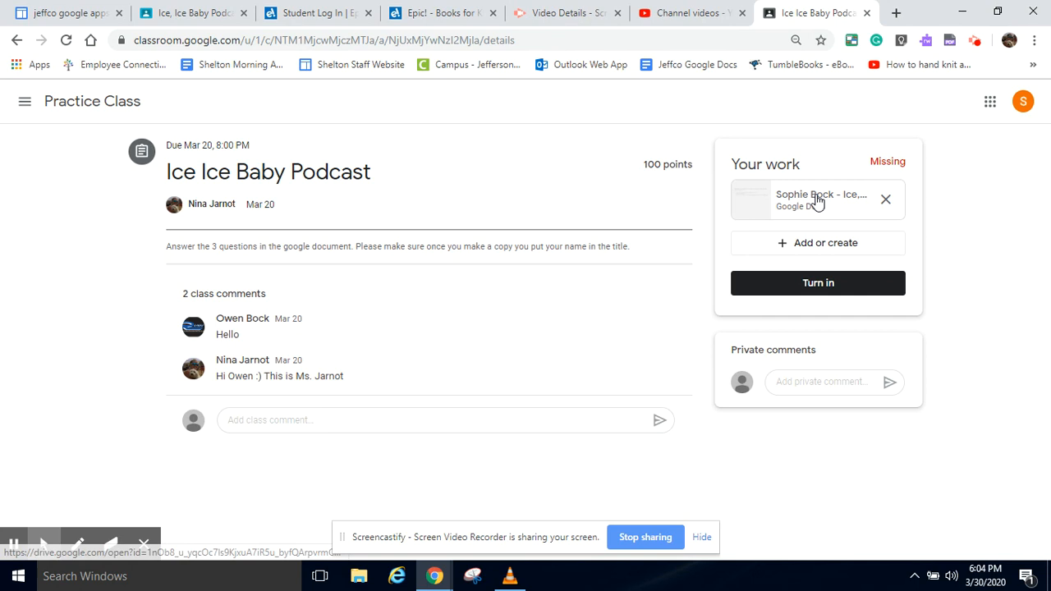
mouse_move(818, 201)
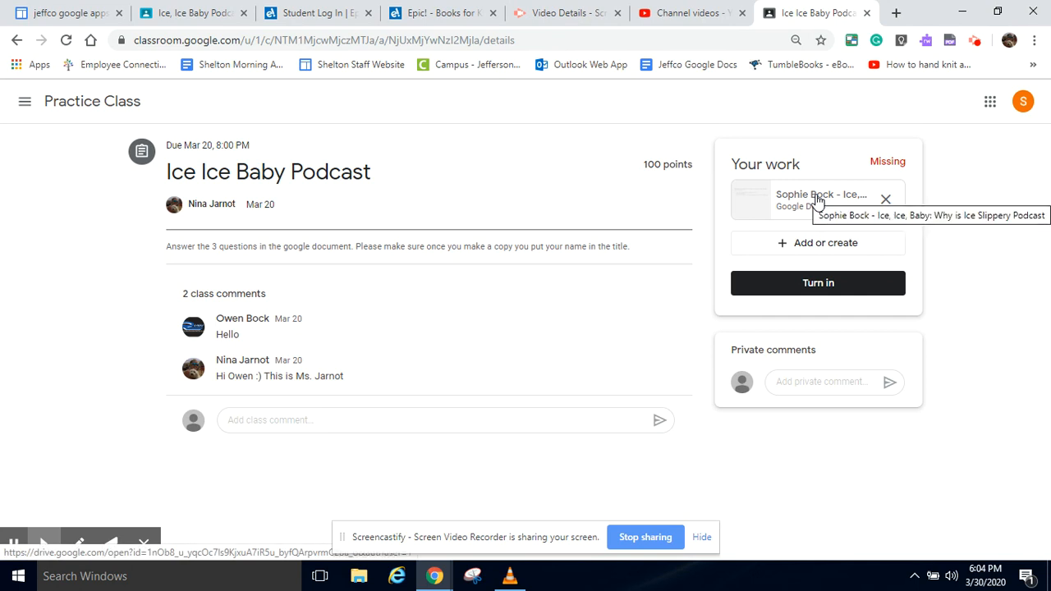
mouse_move(440, 283)
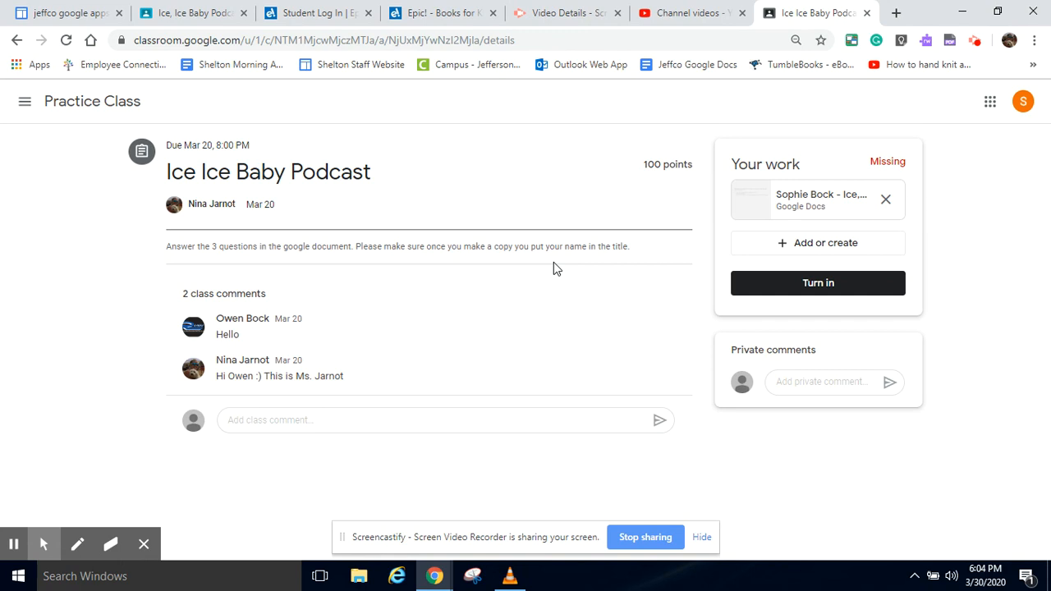
mouse_move(779, 355)
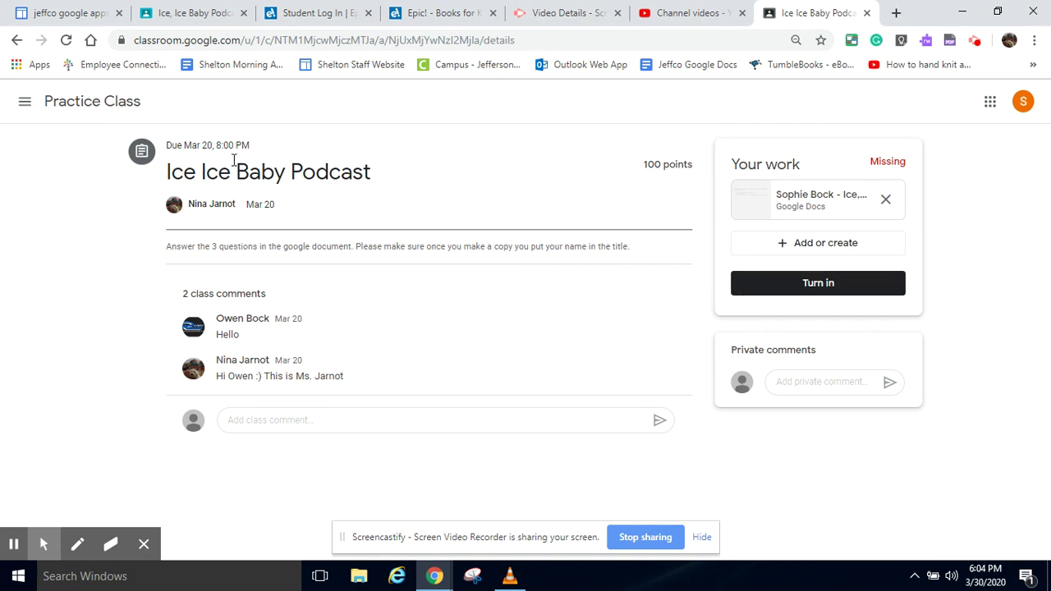
Step: Start turning in the attached doc for Ice Ice Baby Podcast
click(818, 282)
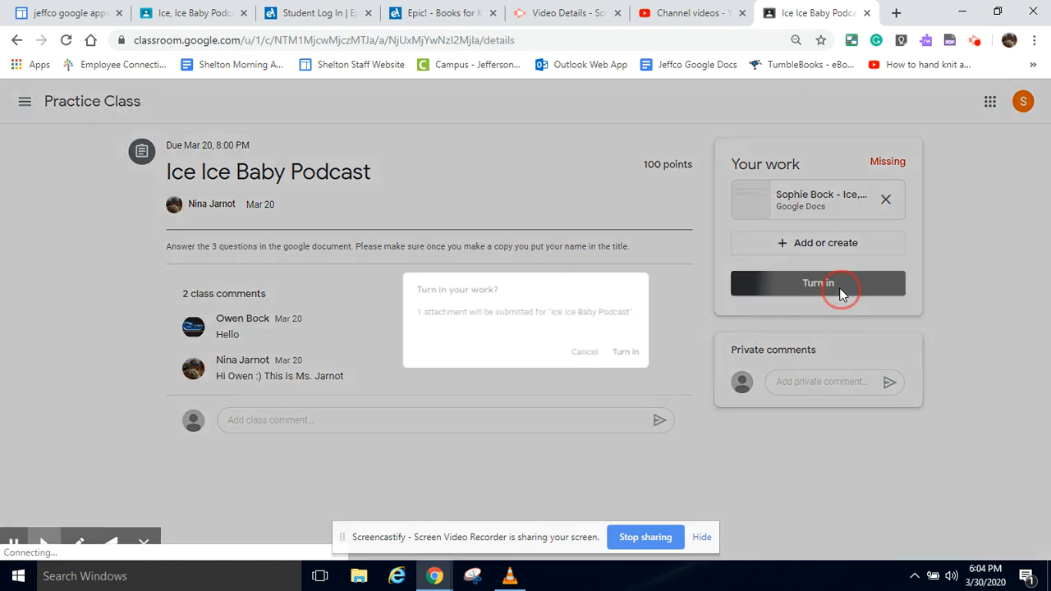
click(818, 282)
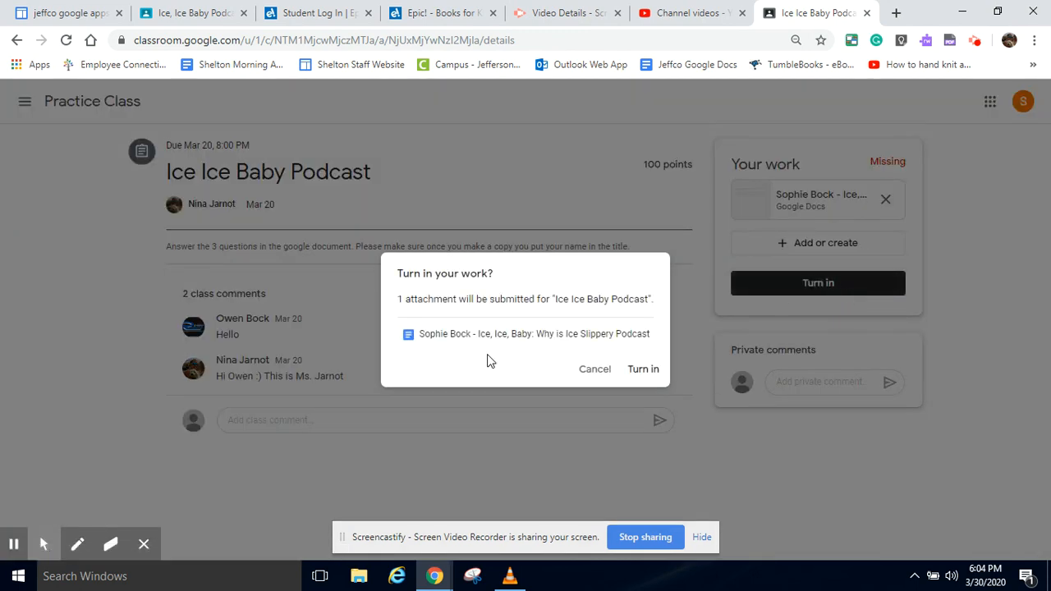
mouse_move(522, 333)
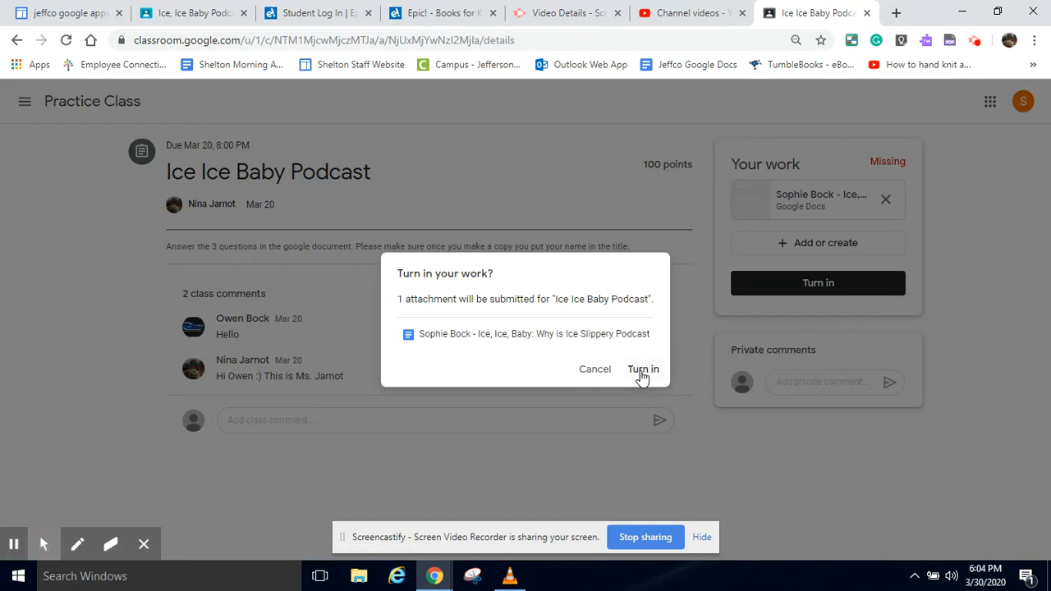
click(644, 368)
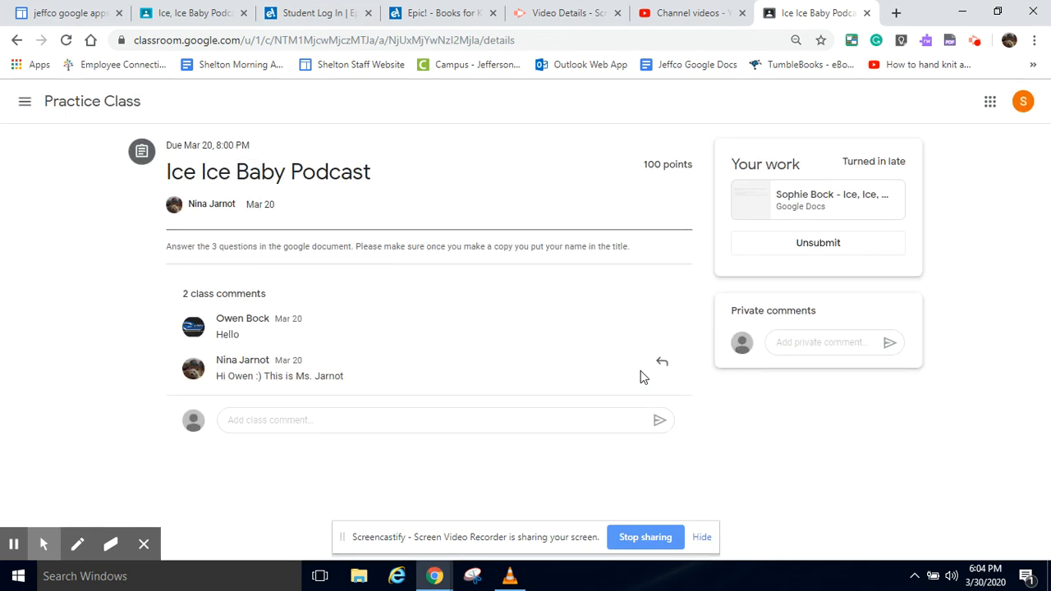
mouse_move(473, 207)
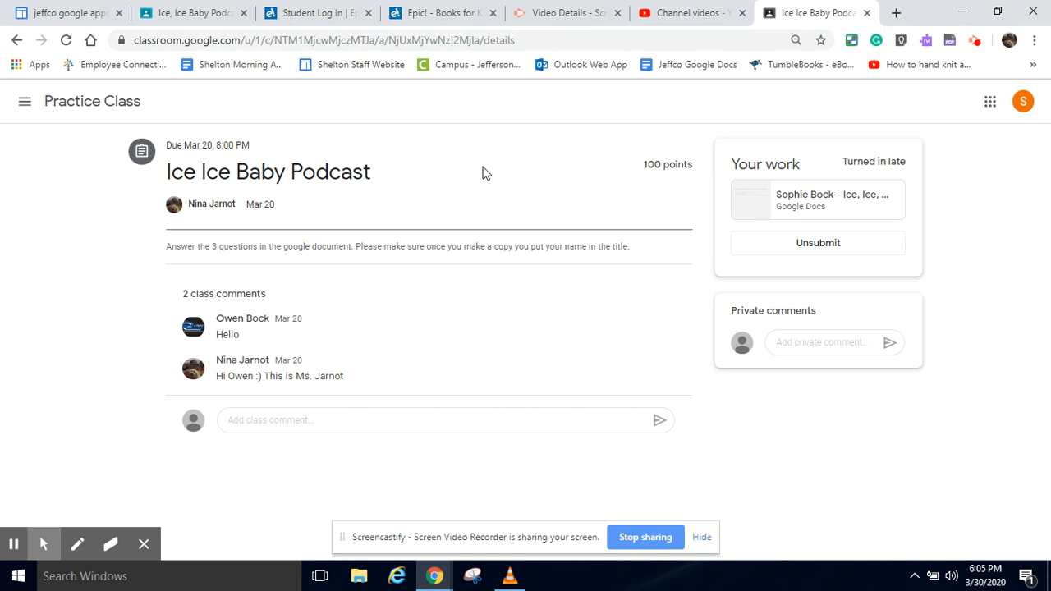
mouse_move(829, 200)
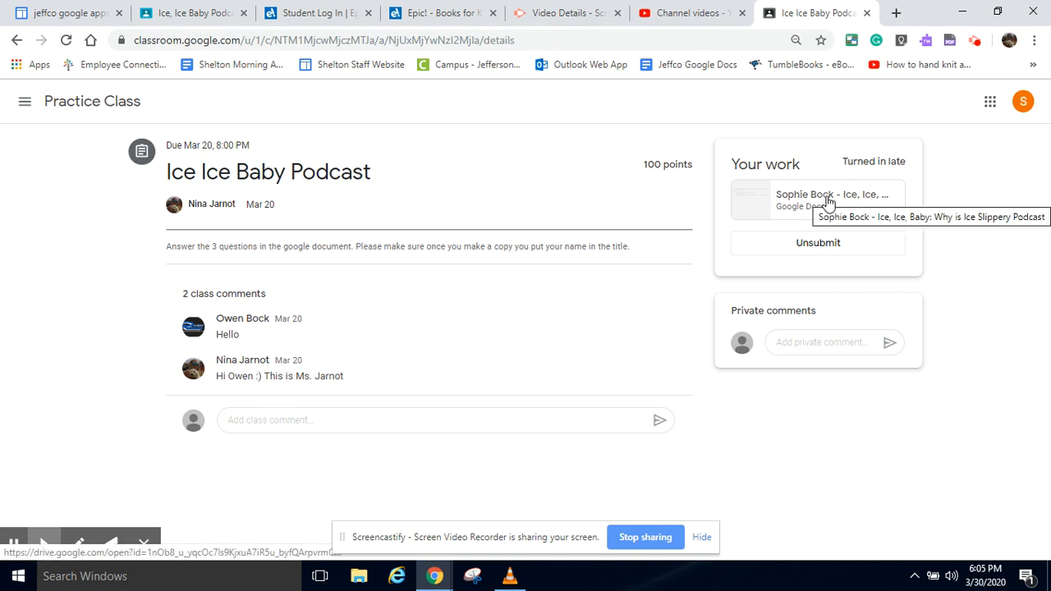
click(18, 40)
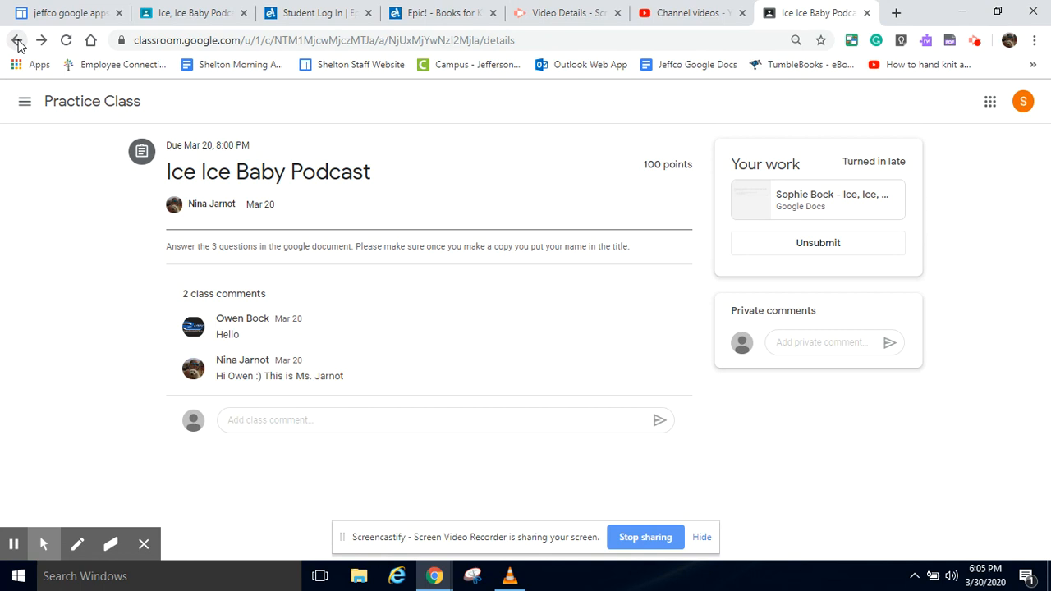
Step: Go back to Your work, where Ice Ice Baby Podcast now reads Turned in, Done late
click(18, 39)
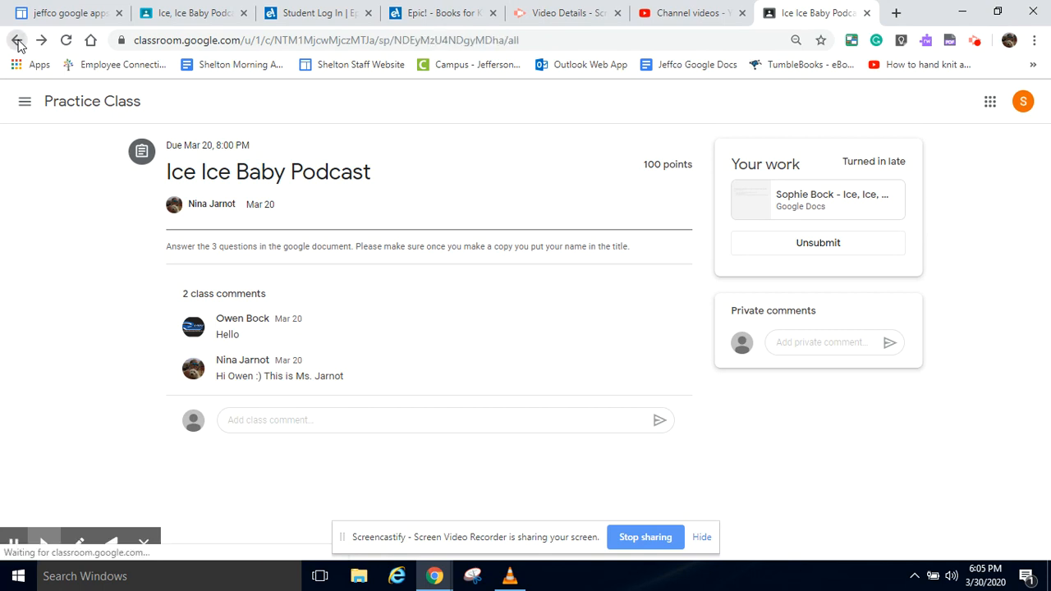
click(18, 39)
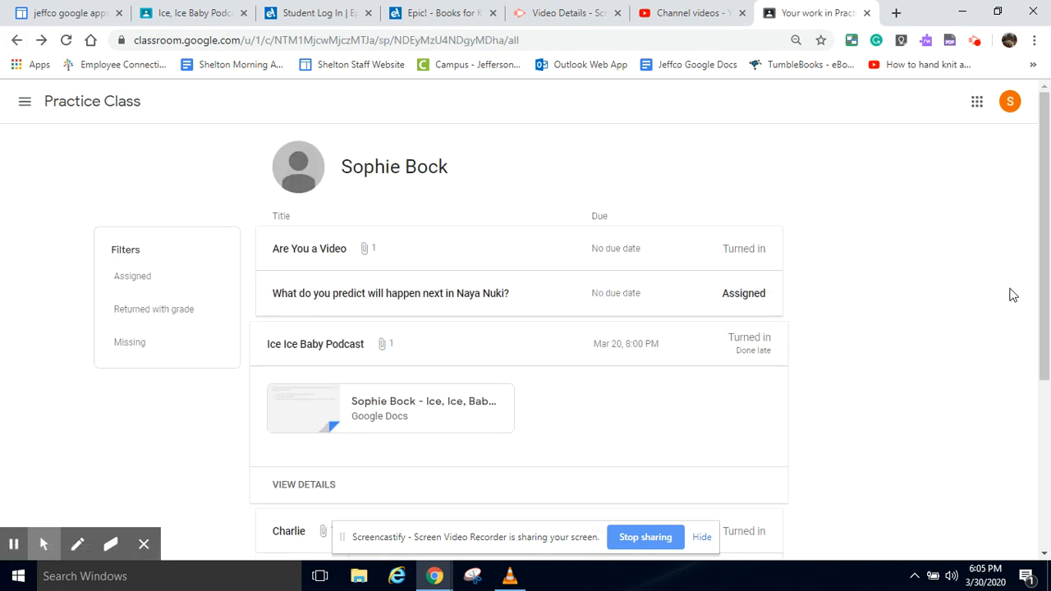
mouse_move(358, 345)
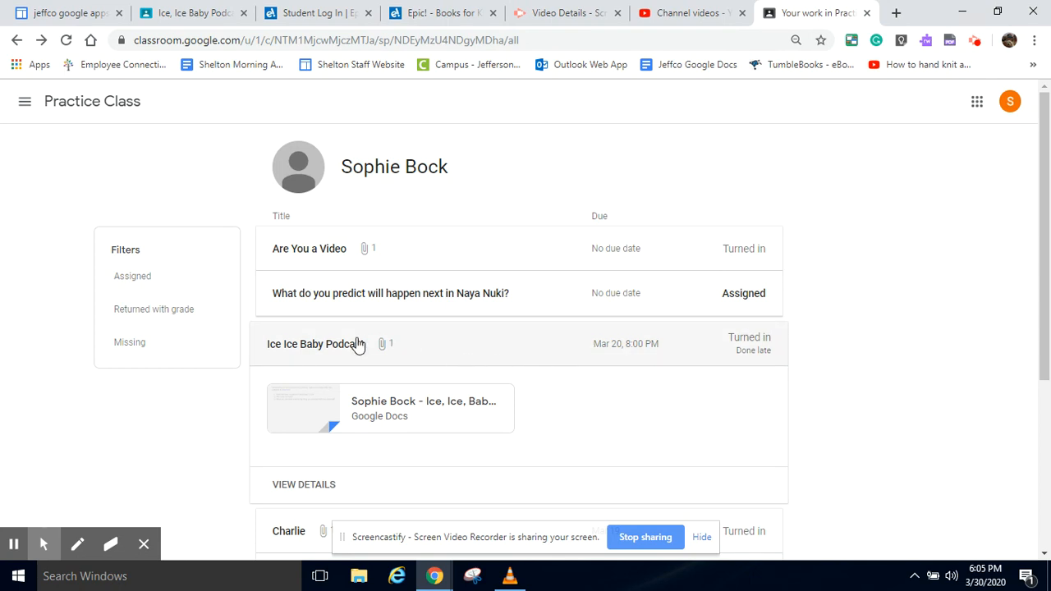
mouse_move(832, 253)
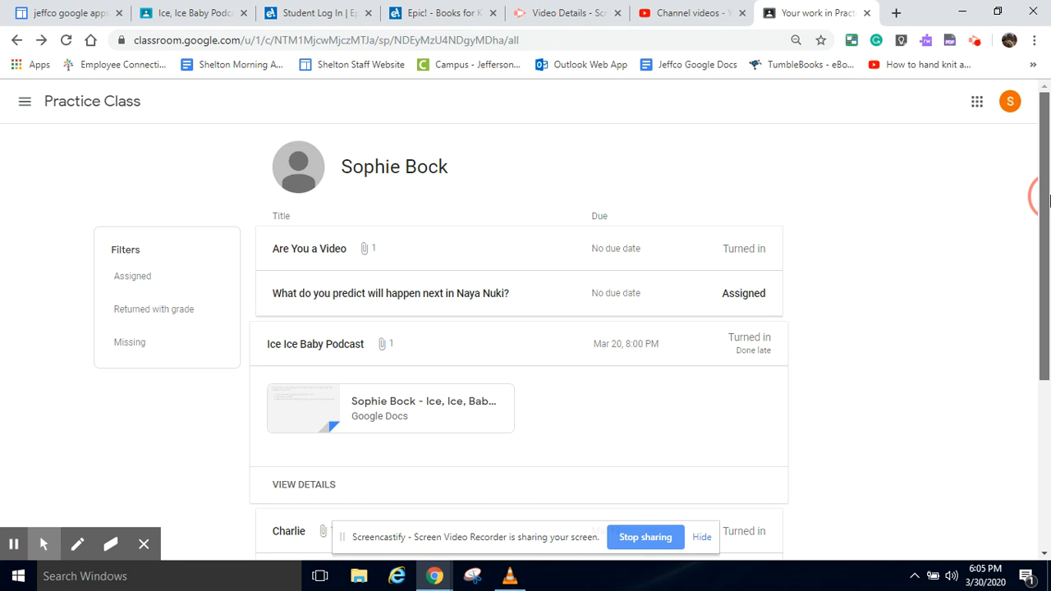
scroll(down, 3)
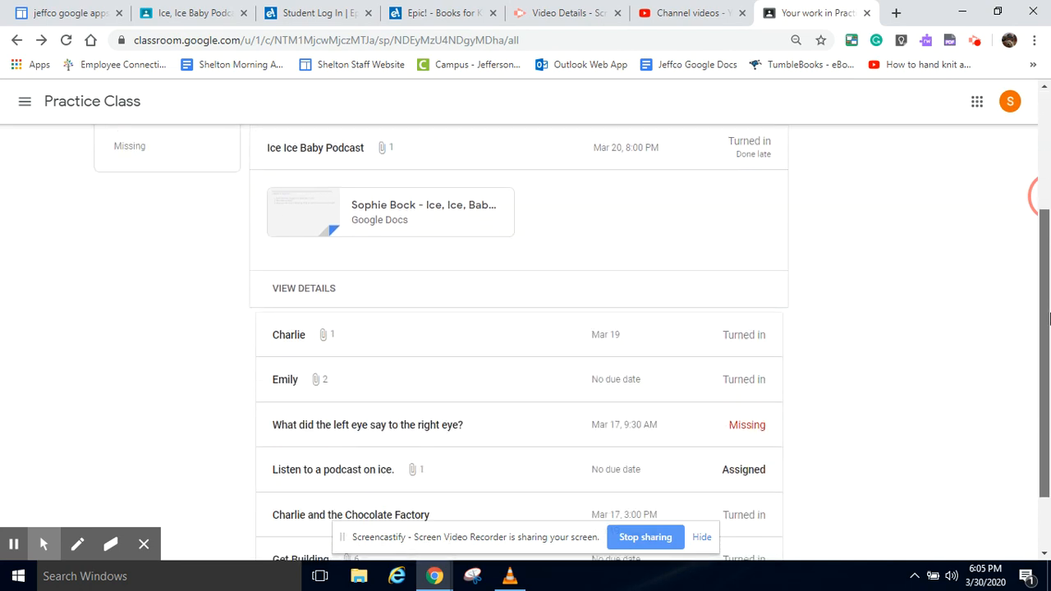
scroll(down, 3)
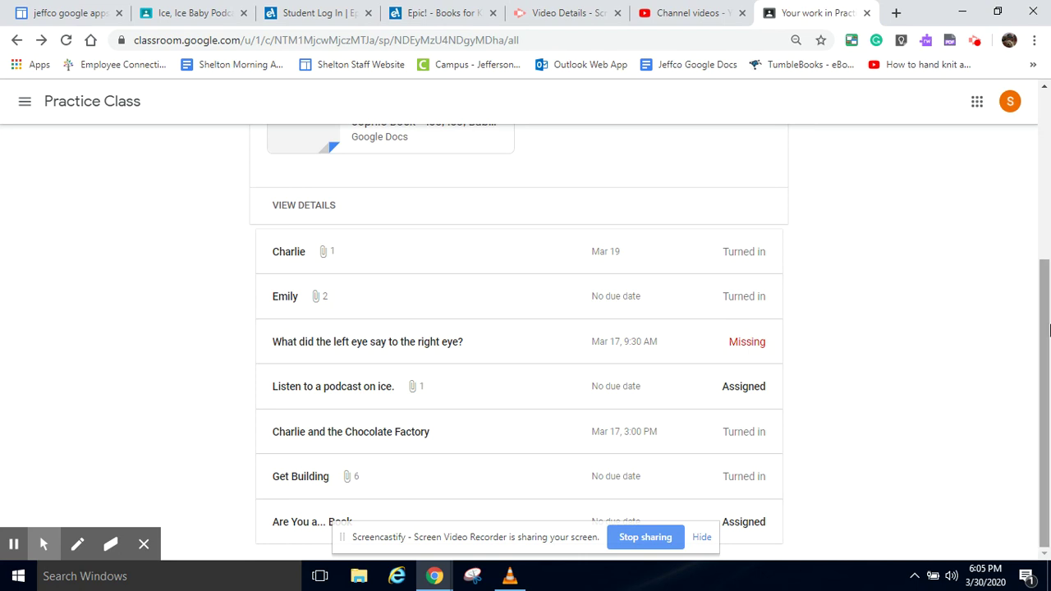
scroll(up, 3)
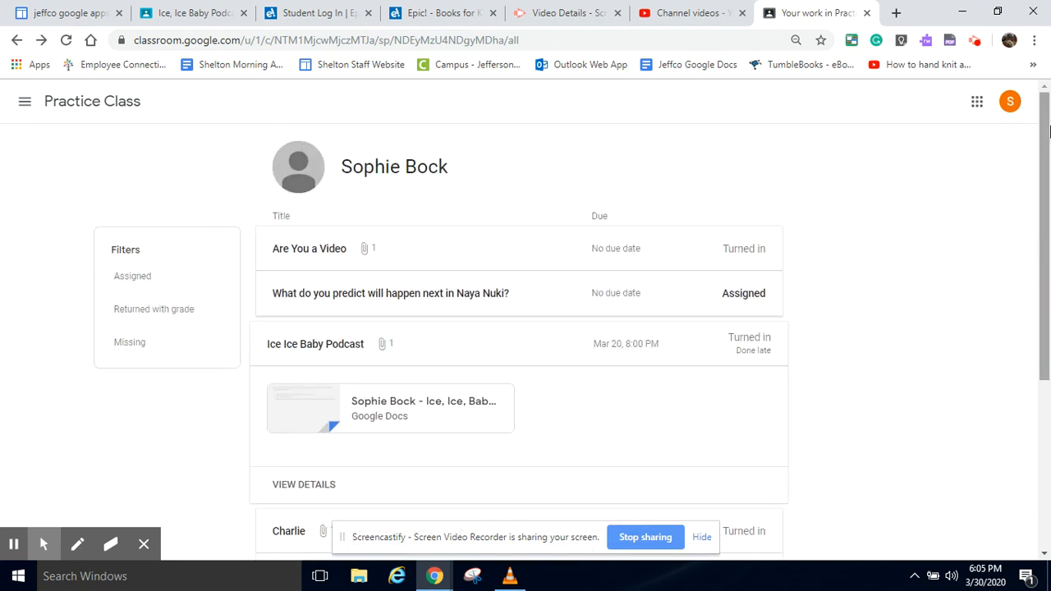